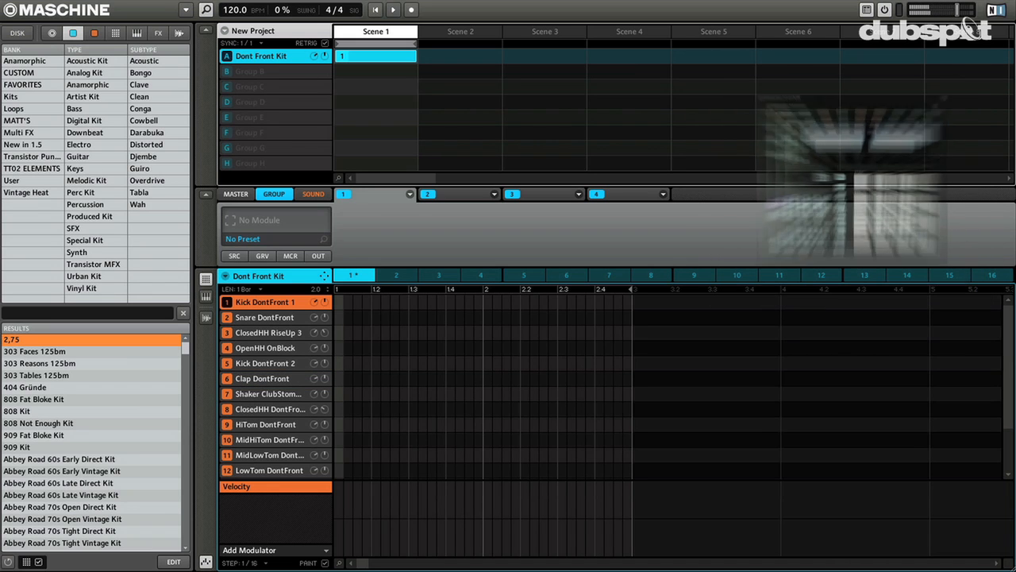
Load Guitar Rig 5 into the Dont Front Kit group's first insert slot
{"action": "left_click", "coordinate": [410, 194]}
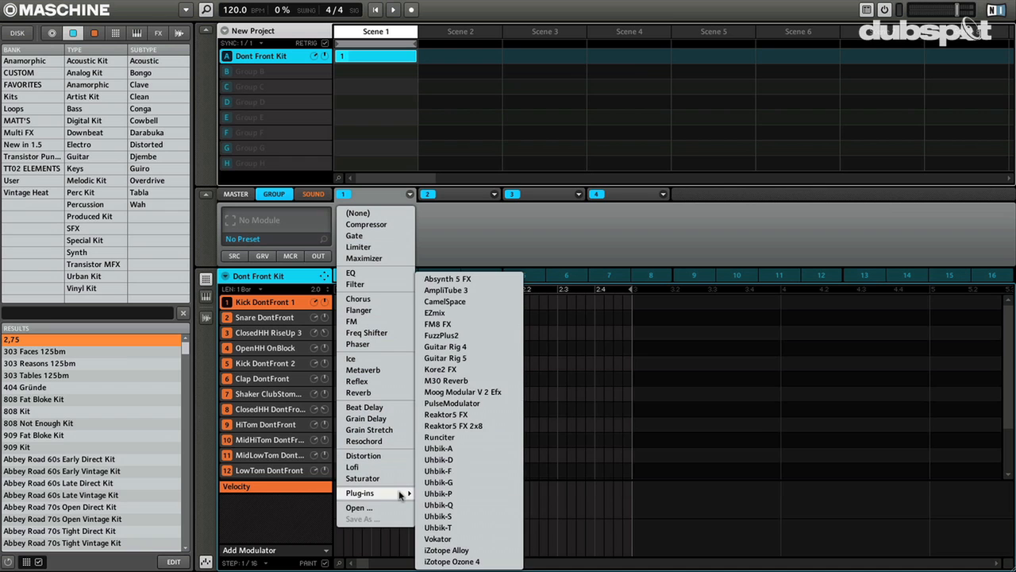
{"action": "left_click", "coordinate": [445, 357]}
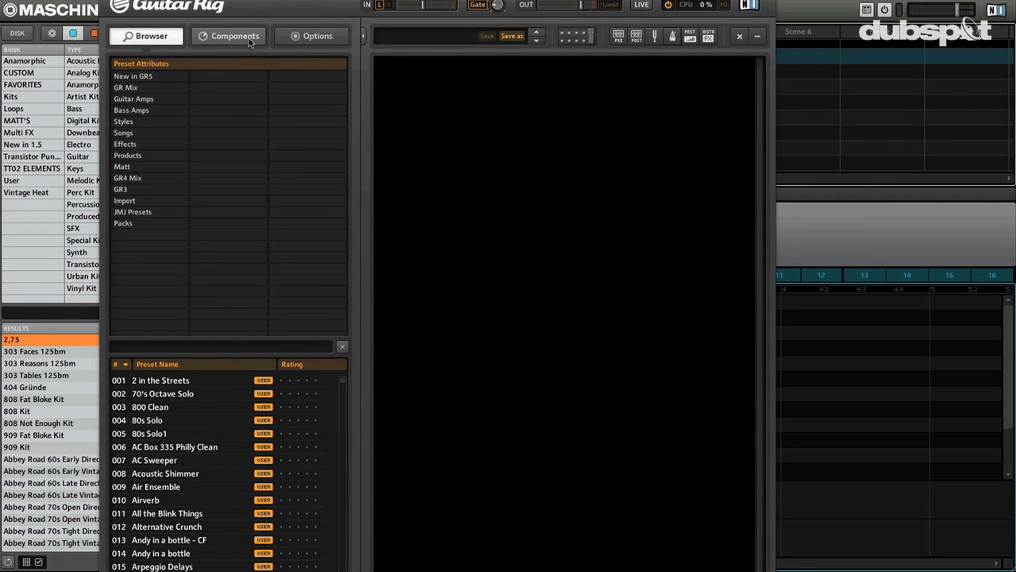
Add a Container to the Guitar Rig rack and expand it to eight macro controls
{"action": "left_click", "coordinate": [234, 35]}
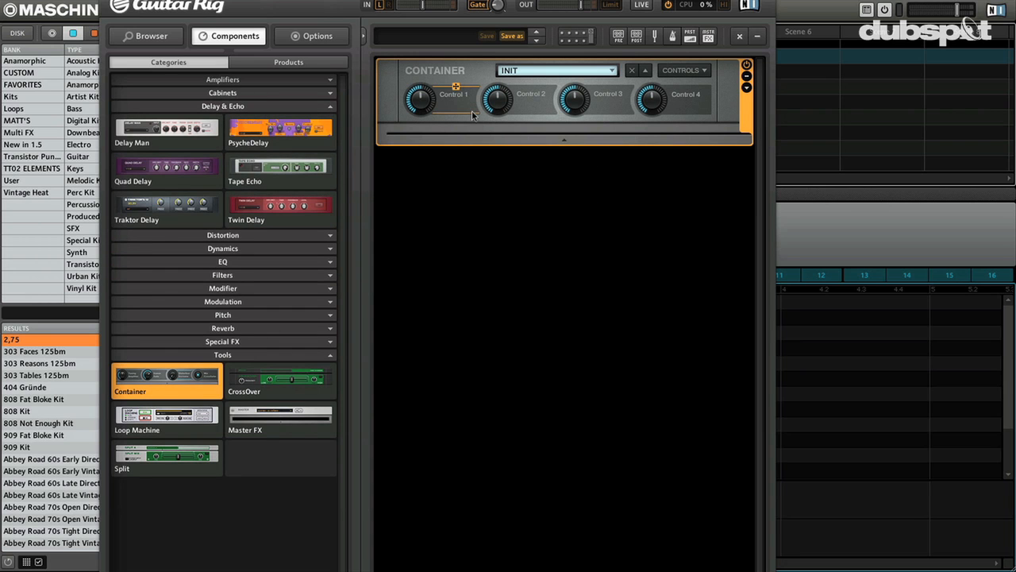
{"action": "left_click", "coordinate": [682, 69]}
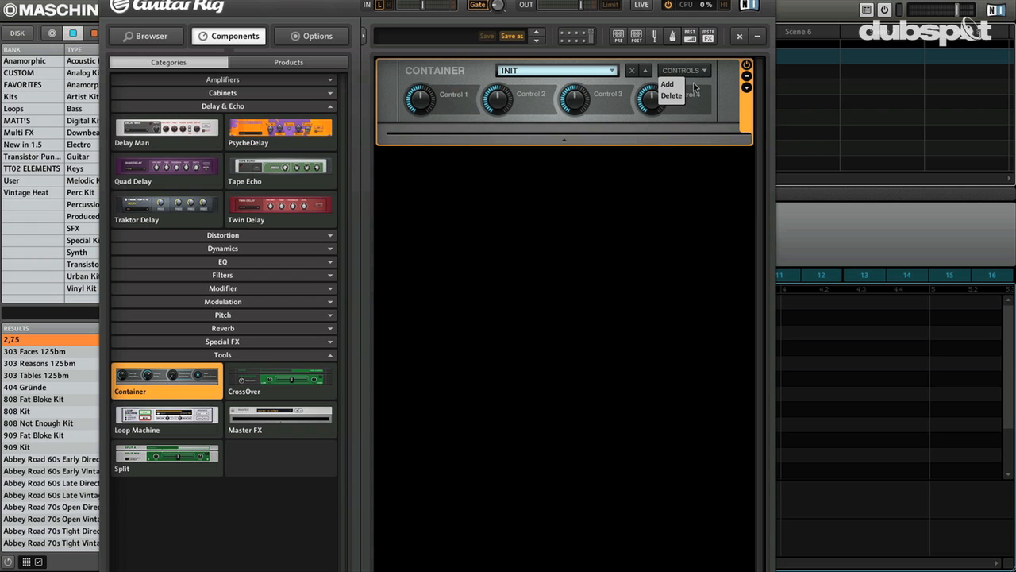
{"action": "left_click", "coordinate": [667, 84]}
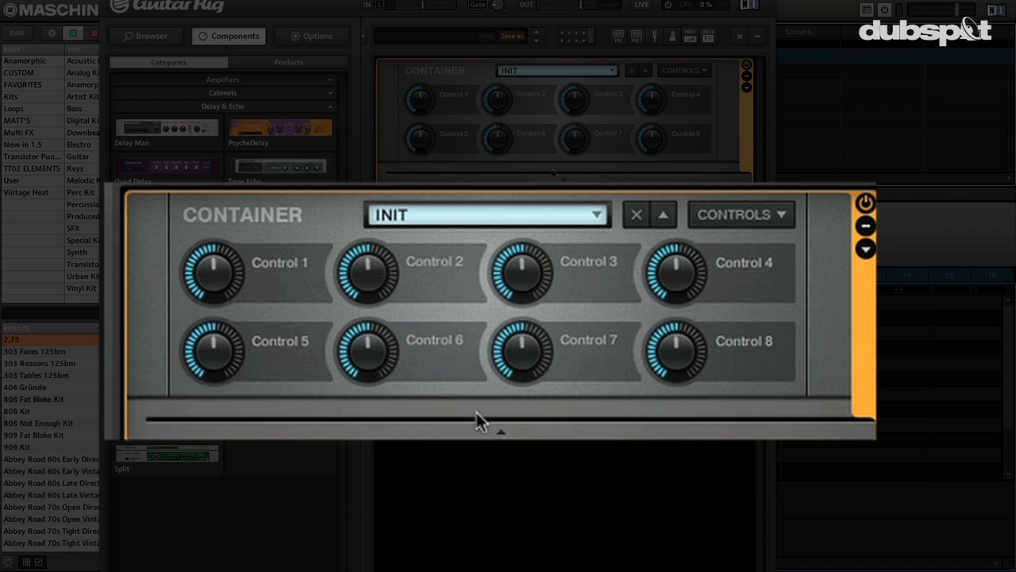
{"action": "mouse_move", "coordinate": [735, 322]}
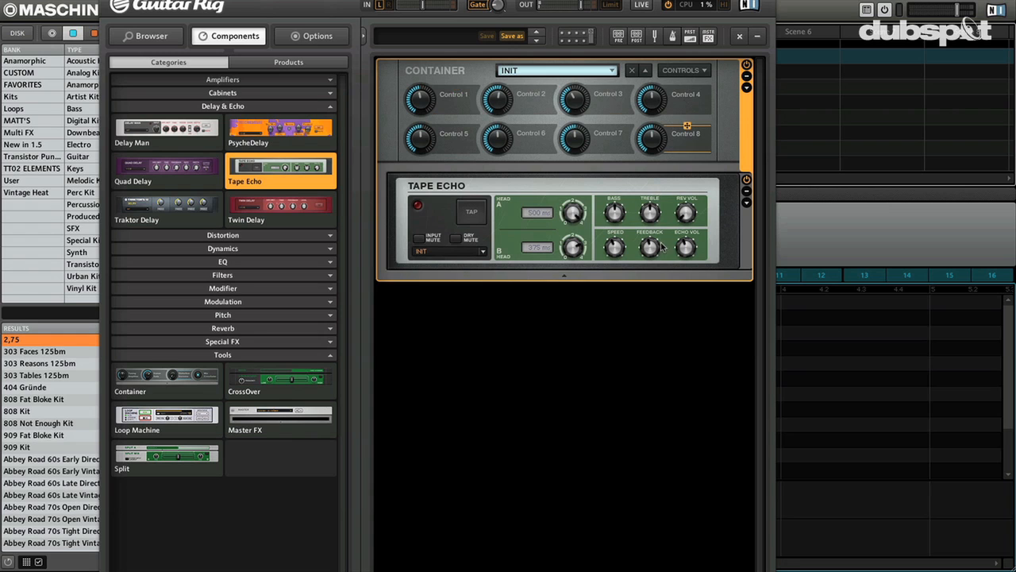
{"action": "mouse_move", "coordinate": [661, 248]}
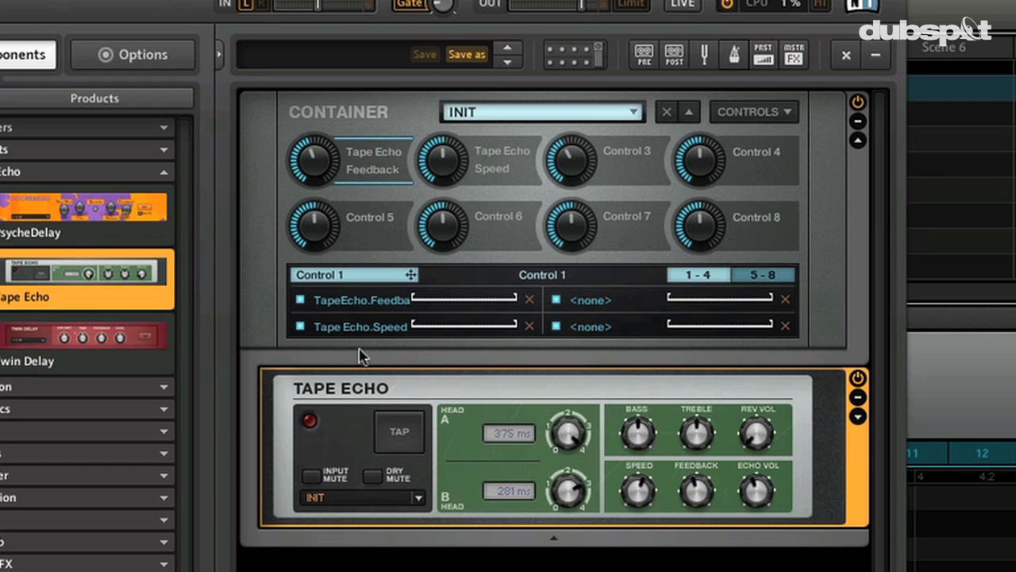
{"action": "mouse_move", "coordinate": [416, 330]}
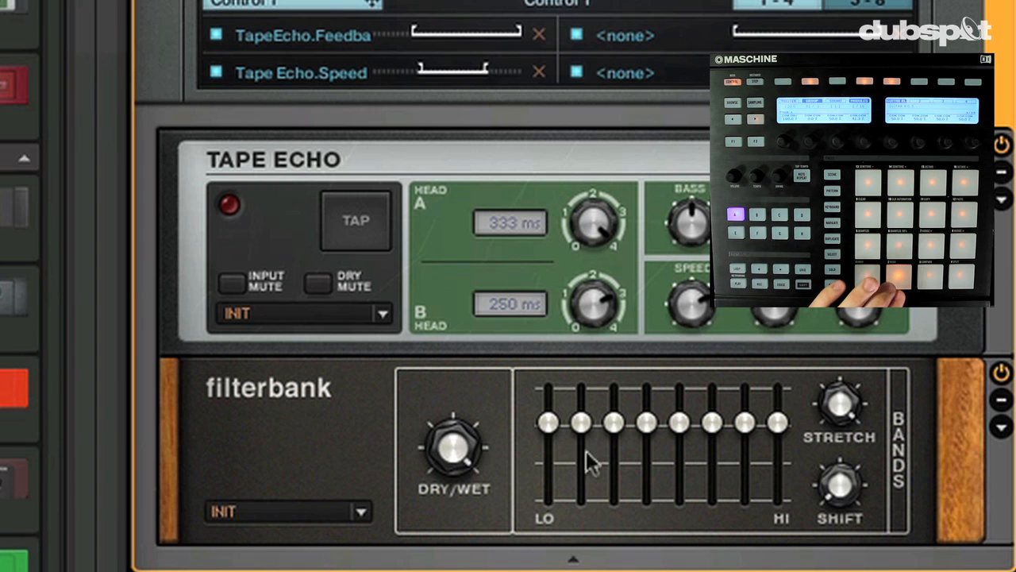
{"action": "mouse_move", "coordinate": [839, 476]}
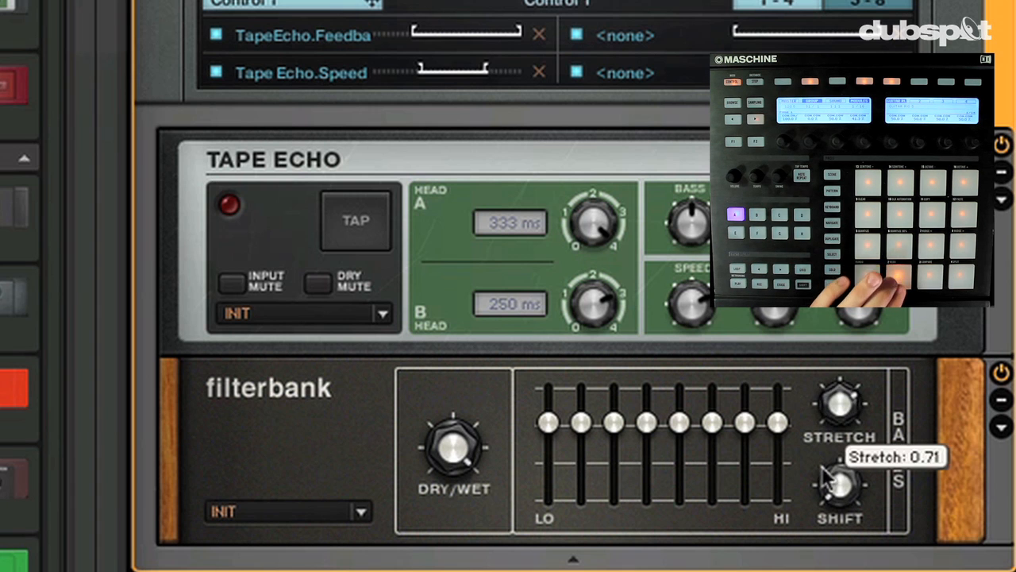
Reshape the Filterbank's band levels under the Tape Echo
{"action": "left_click_drag", "start_coordinate": [839, 477], "coordinate": [839, 516]}
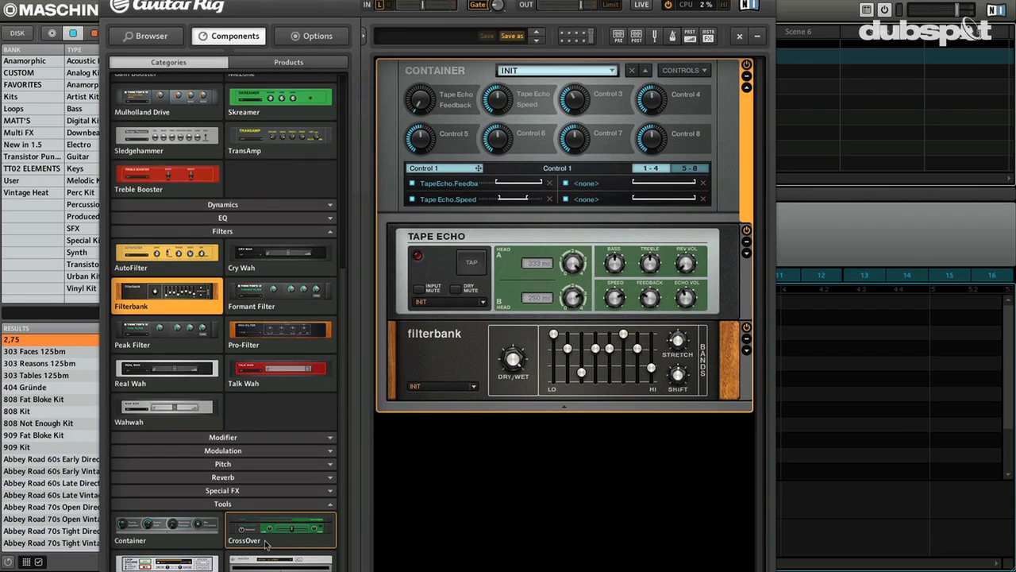
Add LFO and Analog Sequencer below the Filterbank and change the LFO waveform
{"action": "left_click", "coordinate": [222, 437]}
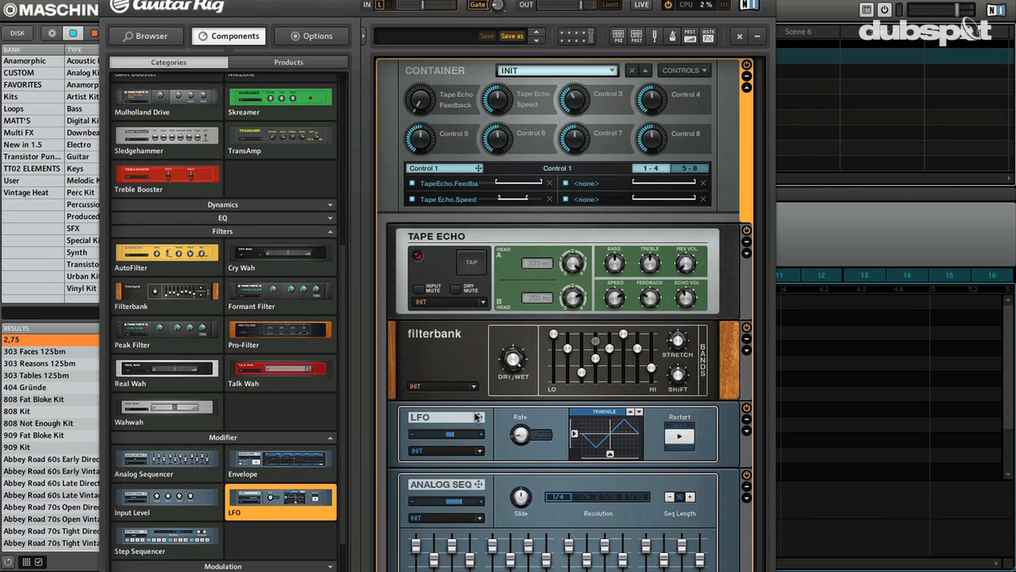
{"action": "left_click", "coordinate": [633, 411]}
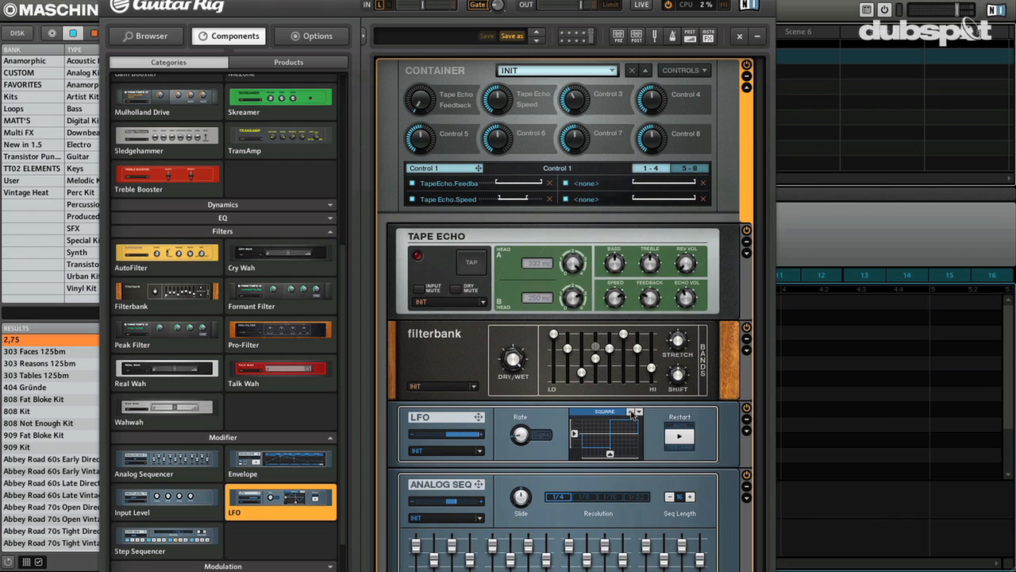
{"action": "left_click", "coordinate": [637, 411]}
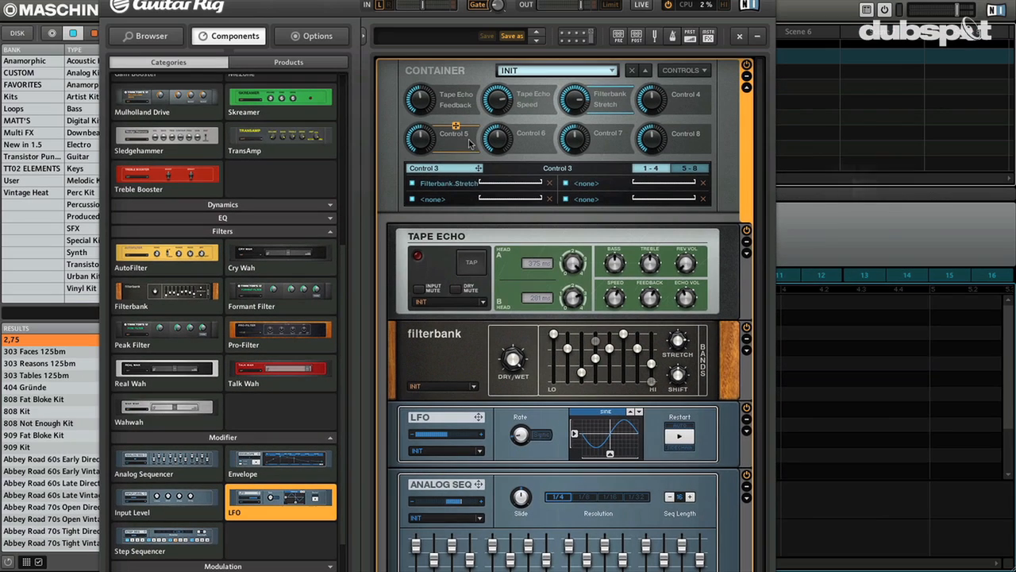
Check macro control 5's assignment to the Filterbank on/off switch
{"action": "left_click", "coordinate": [455, 139]}
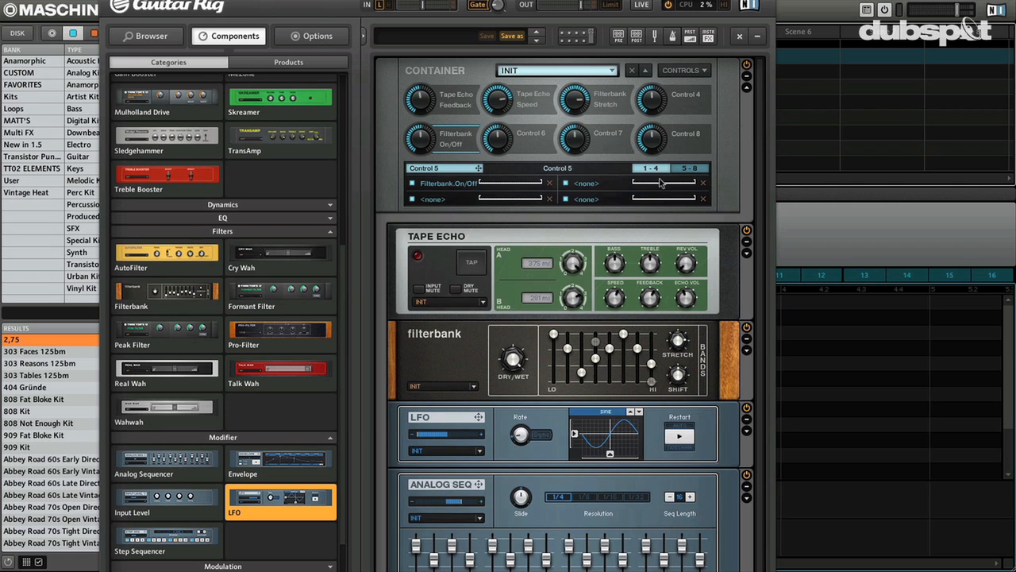
{"action": "right_click", "coordinate": [455, 137]}
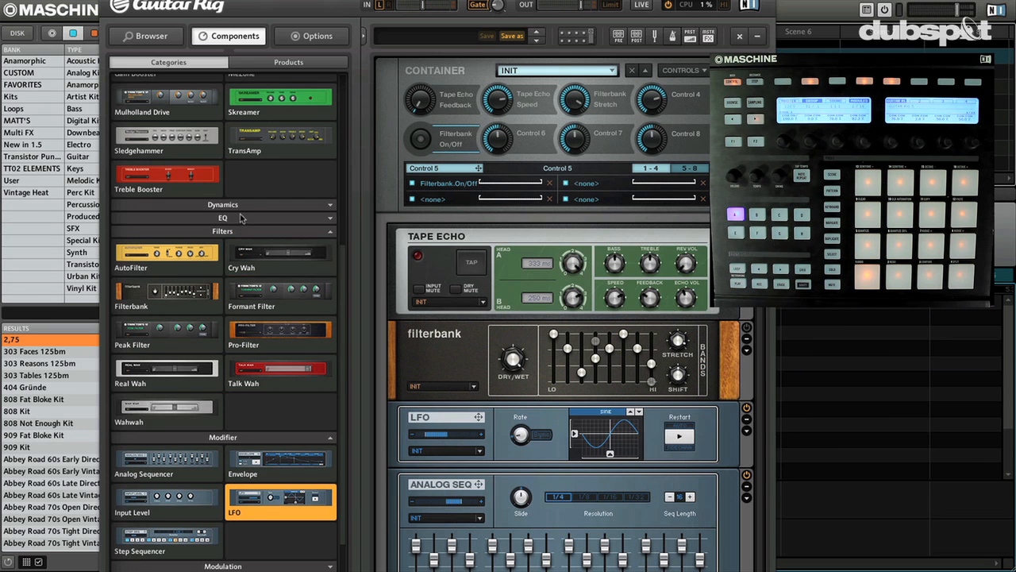
Place a Transient Master from Dynamics above the Tape Echo
{"action": "left_click", "coordinate": [223, 204]}
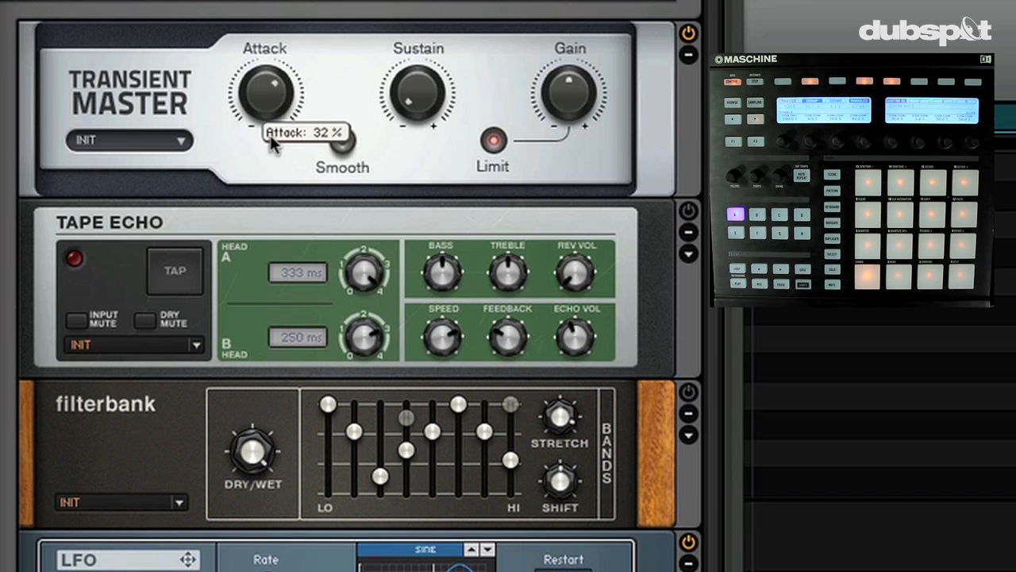
{"action": "mouse_move", "coordinate": [418, 115]}
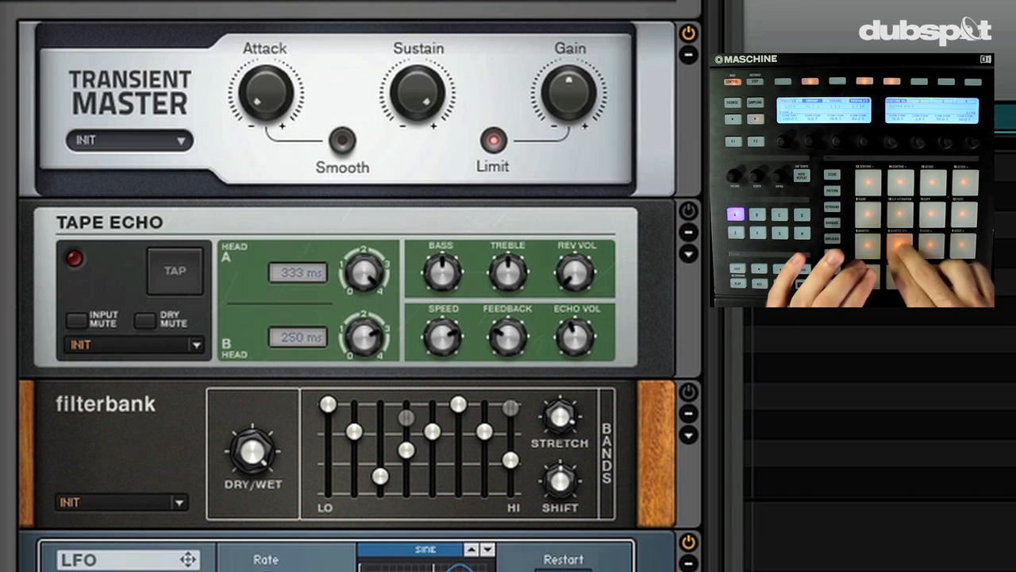
Turn up the Transient Master Attack knob while the drums play
{"action": "left_click_drag", "start_coordinate": [264, 95], "coordinate": [265, 80]}
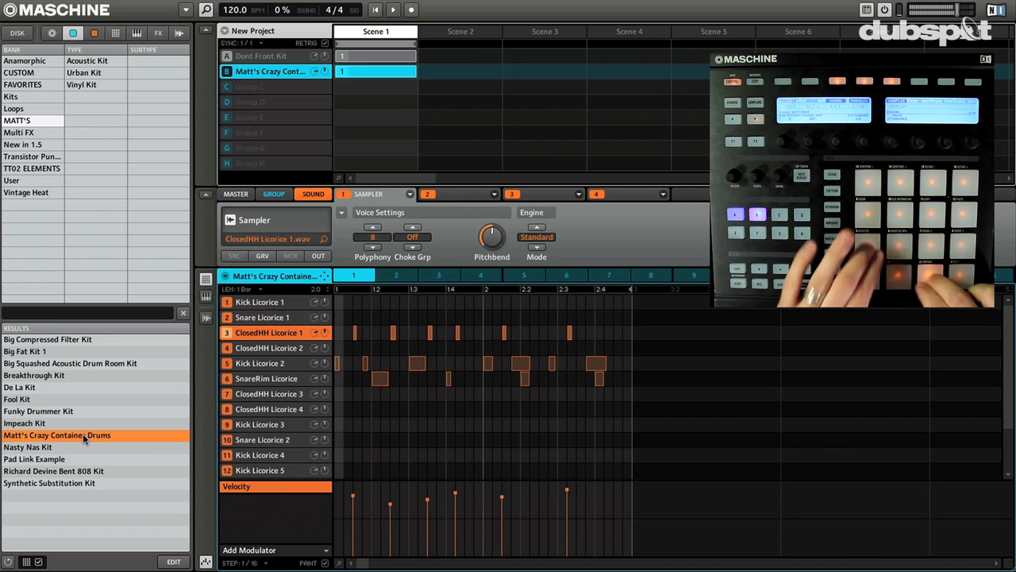
Switch back to Matt's Crazy Container Drums pattern editor in Maschine
{"action": "left_click", "coordinate": [267, 378]}
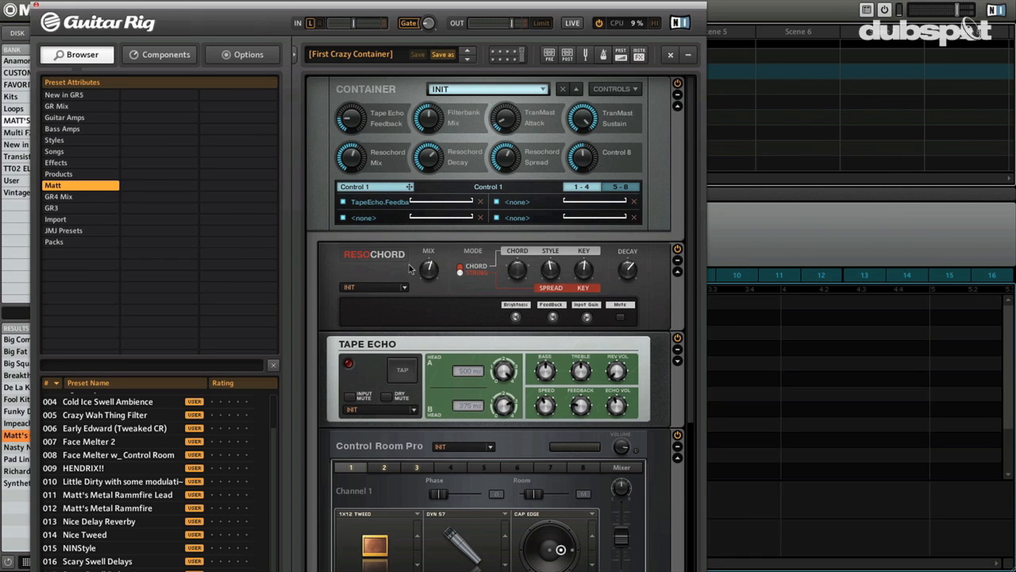
{"action": "mouse_move", "coordinate": [469, 300]}
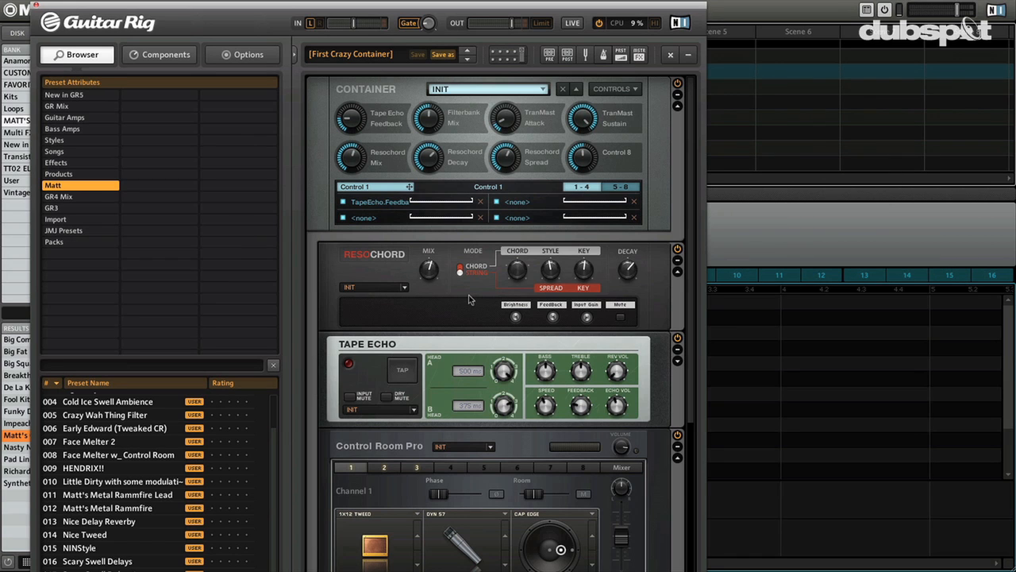
{"action": "mouse_move", "coordinate": [486, 378]}
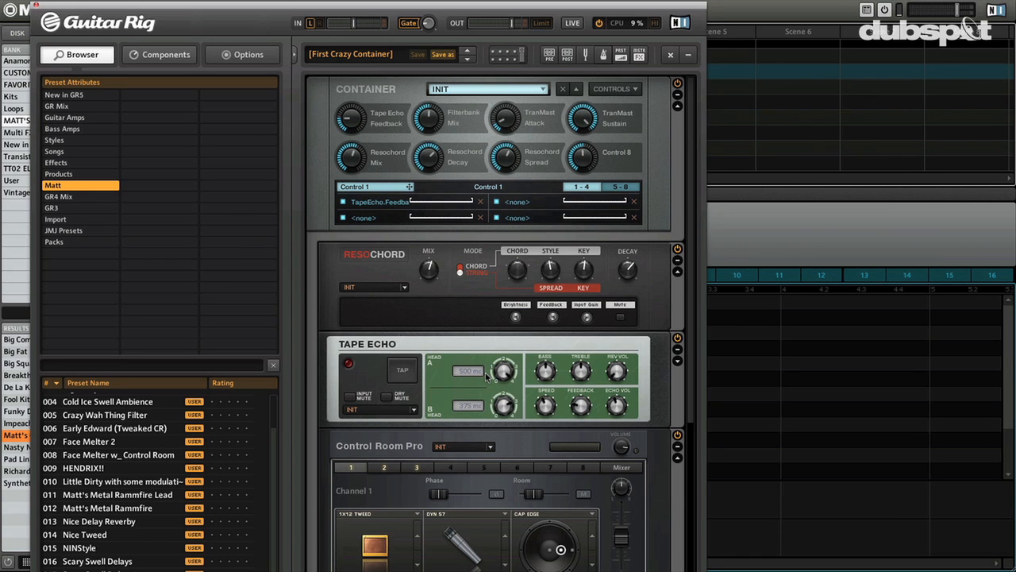
Scroll the First Crazy Container rack down to Control Room Pro
{"action": "scroll", "scroll_direction": "down", "scroll_amount": 3}
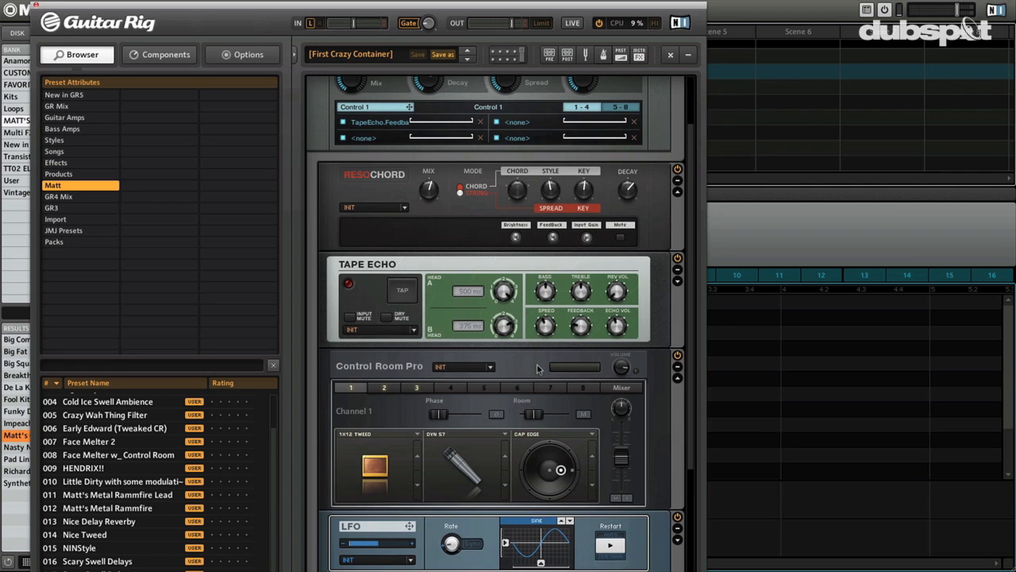
Give Control Room Pro channel 4 a 4x12 VANS1 cabinet and reposition its microphone
{"action": "left_click", "coordinate": [450, 387]}
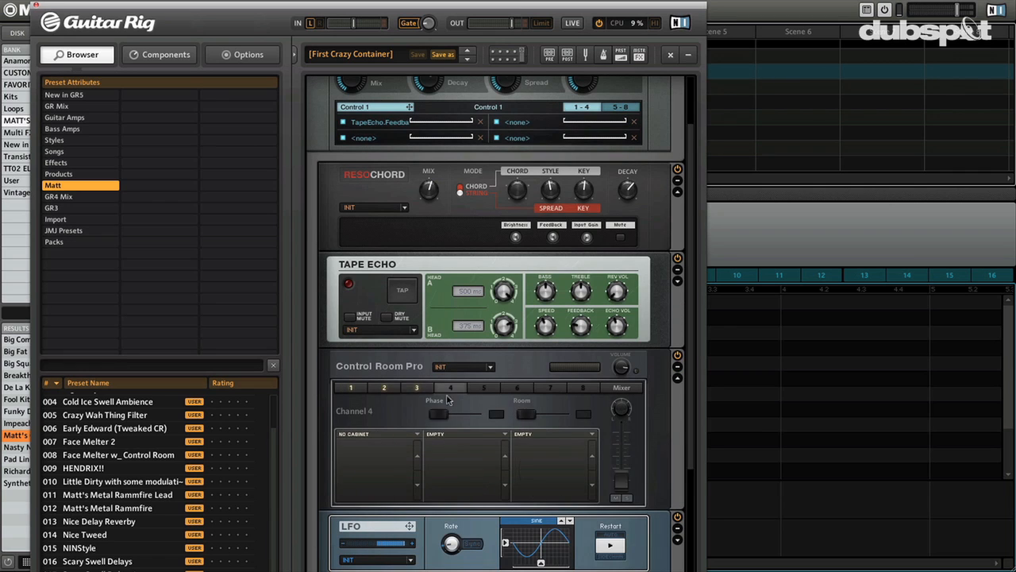
{"action": "left_click", "coordinate": [379, 433]}
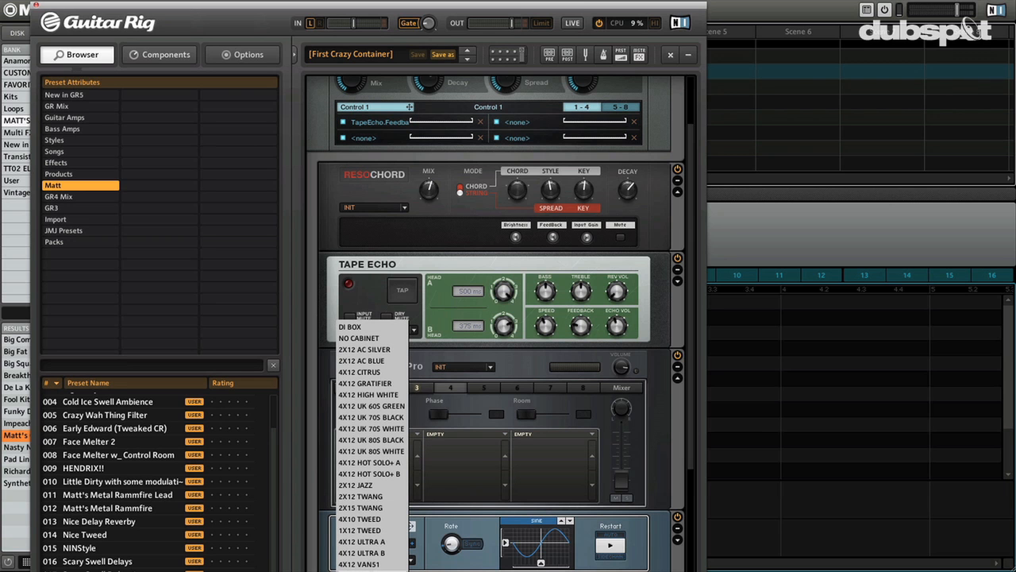
{"action": "left_click", "coordinate": [358, 564]}
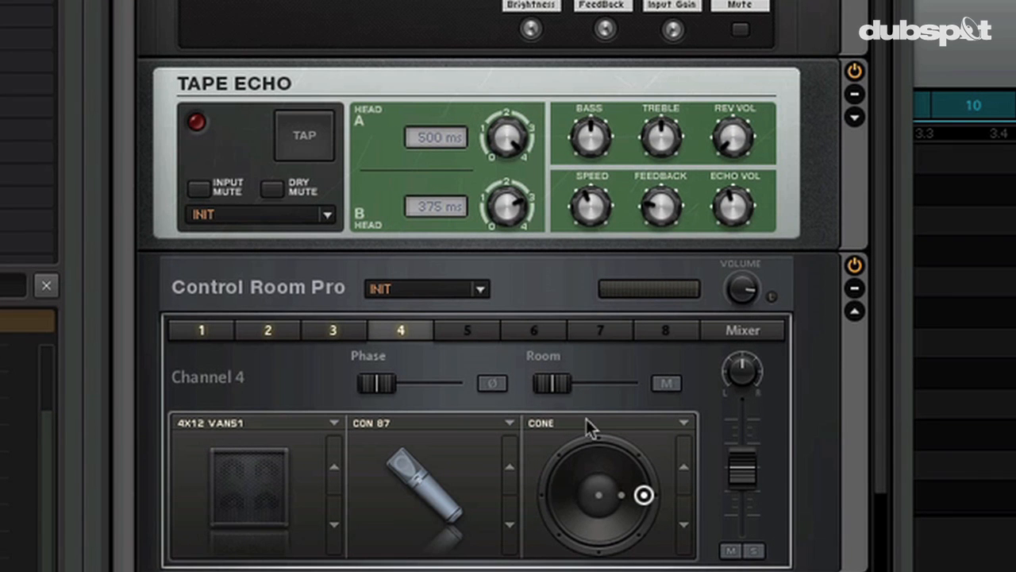
{"action": "left_click_drag", "start_coordinate": [548, 382], "coordinate": [583, 382]}
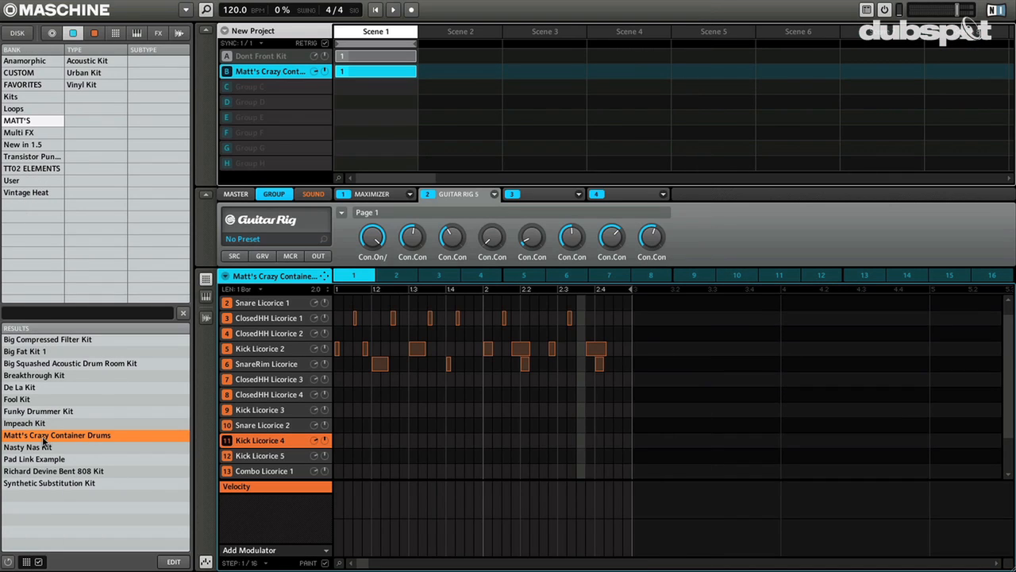
{"action": "mouse_move", "coordinate": [120, 440]}
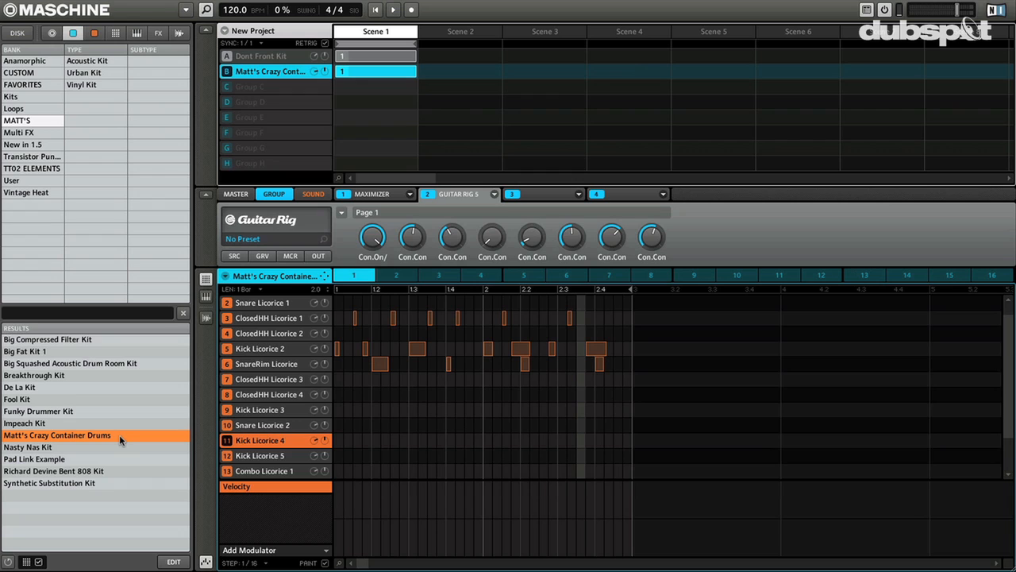
{"action": "mouse_move", "coordinate": [712, 253]}
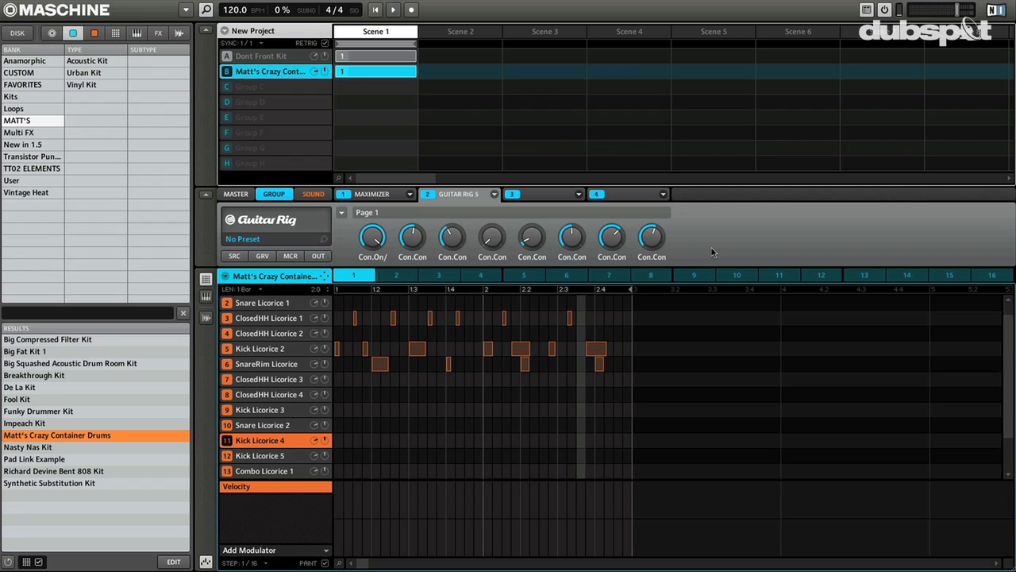
{"action": "mouse_move", "coordinate": [693, 235]}
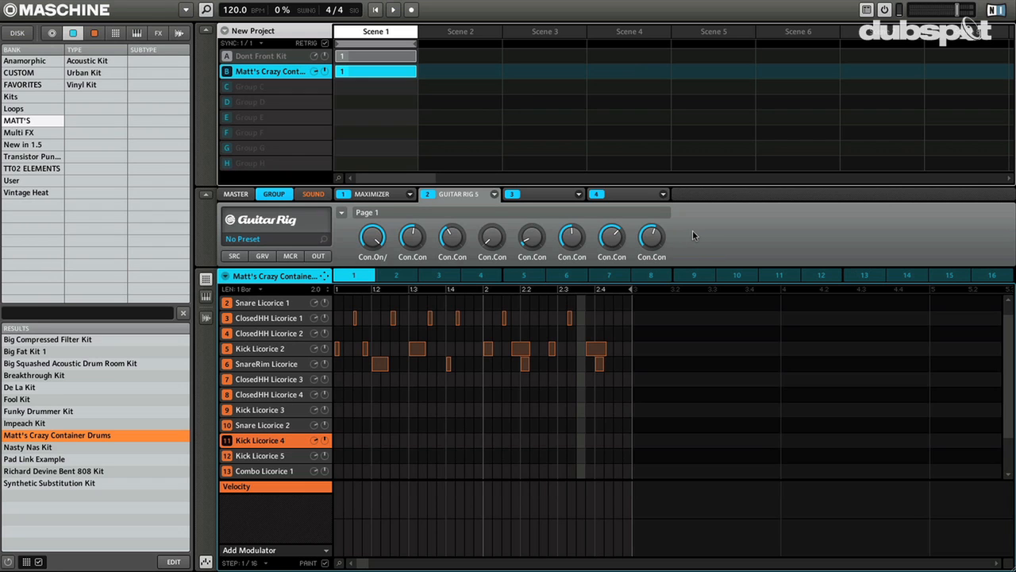